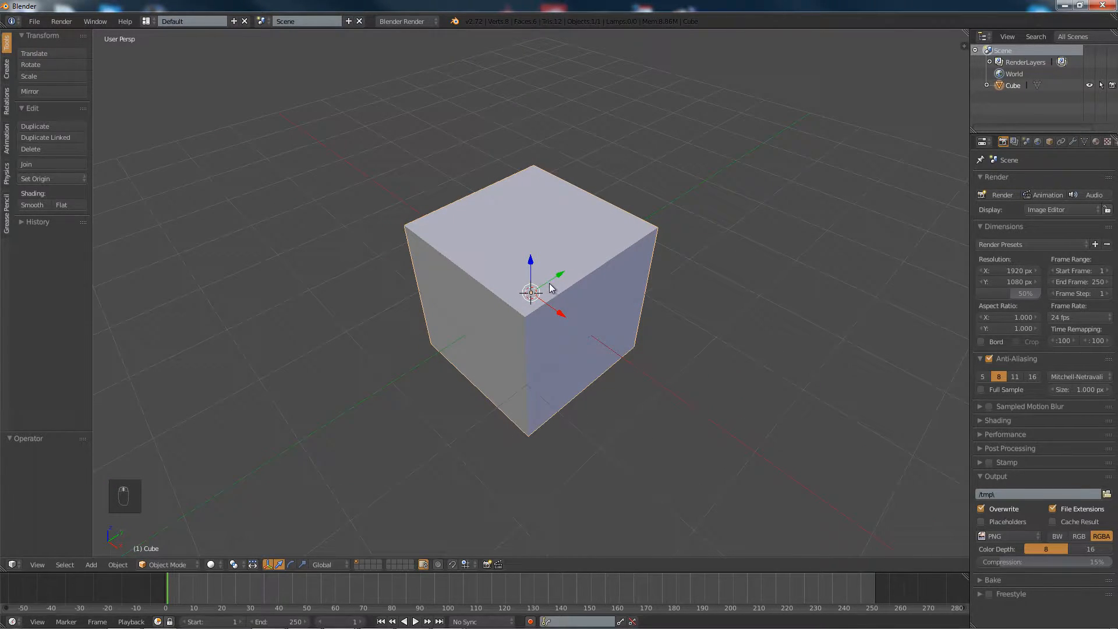
# - Edit the cube's mesh and add an edge loop close to its top edge, giving 16 vertices
pyautogui.press('Tab')
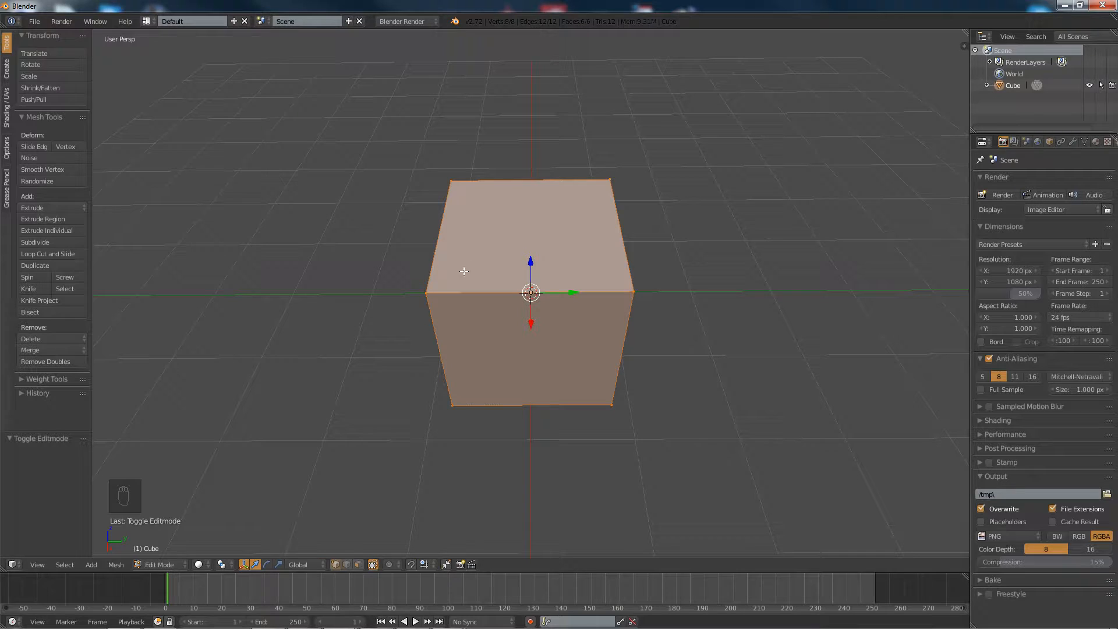
pyautogui.press('ctrl+r')
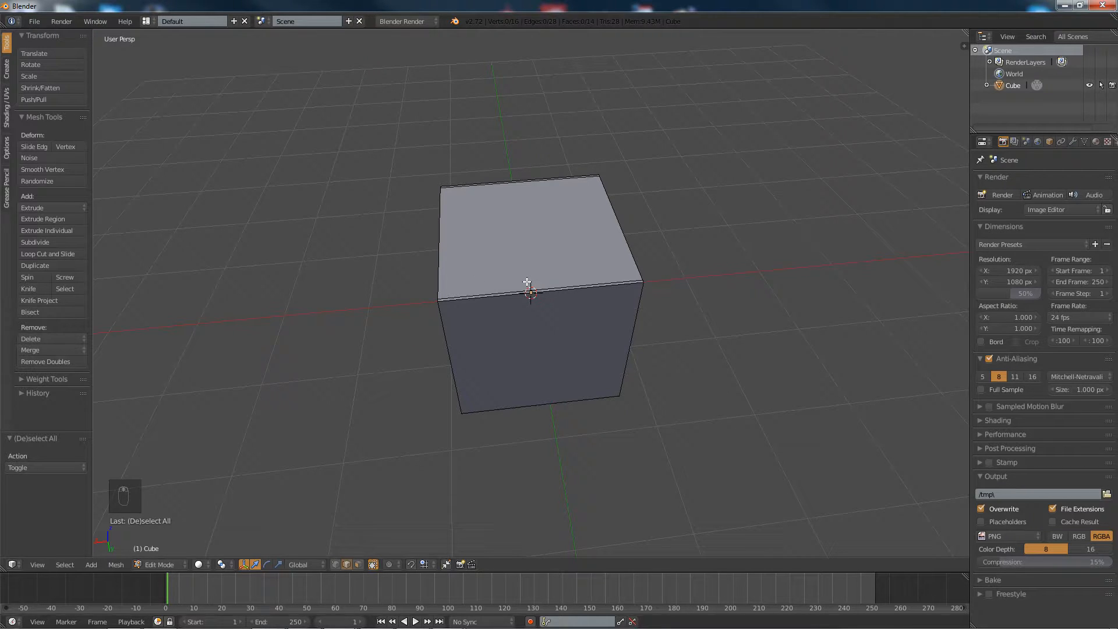
# - Add wall edge loops, extrude thin walls upward and sink the inner top face down into the box
pyautogui.press('ctrl+r')
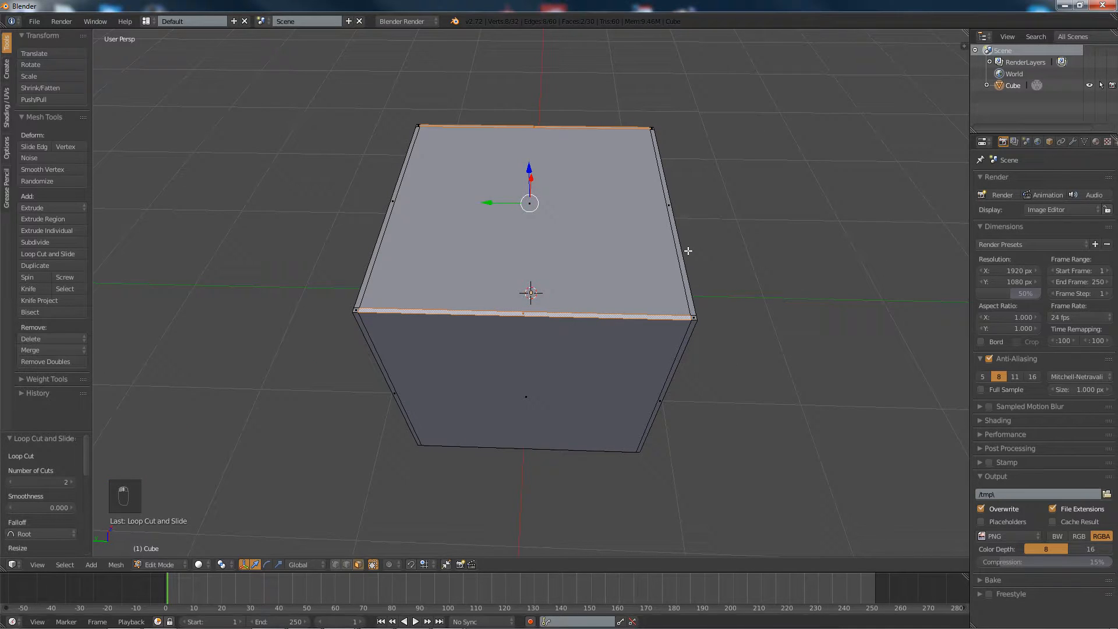
pyautogui.press('e')
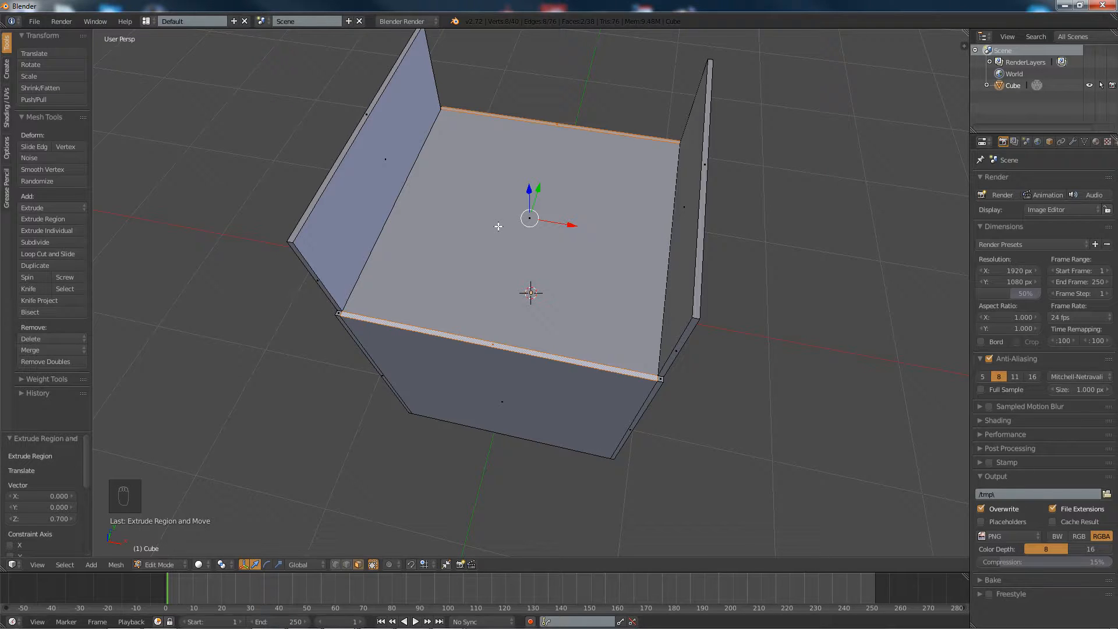
pyautogui.press('e')
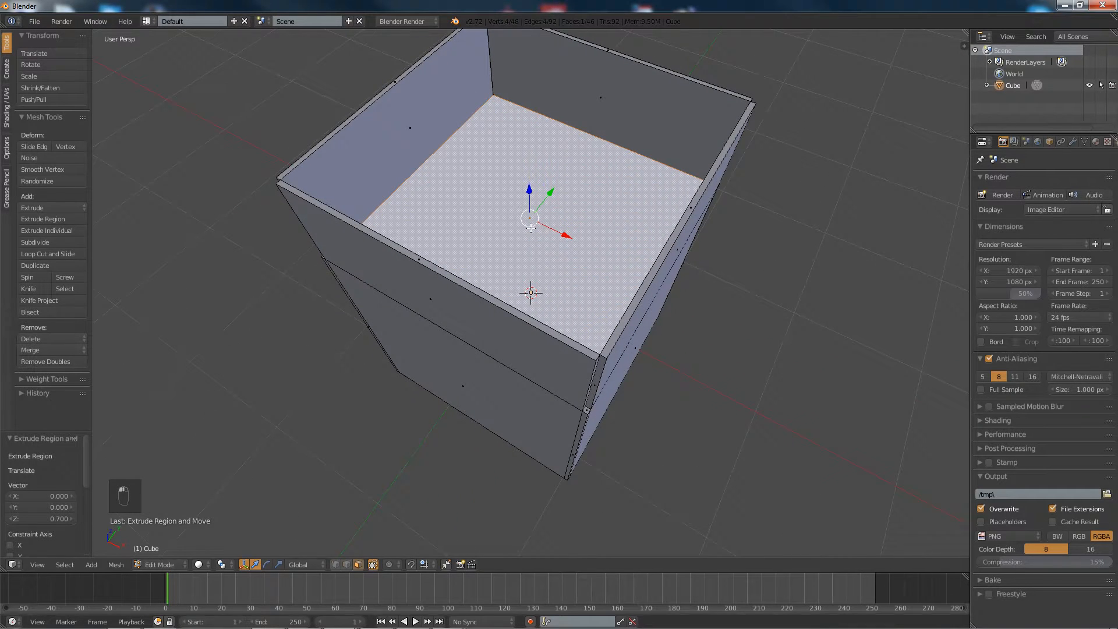
pyautogui.press('E')
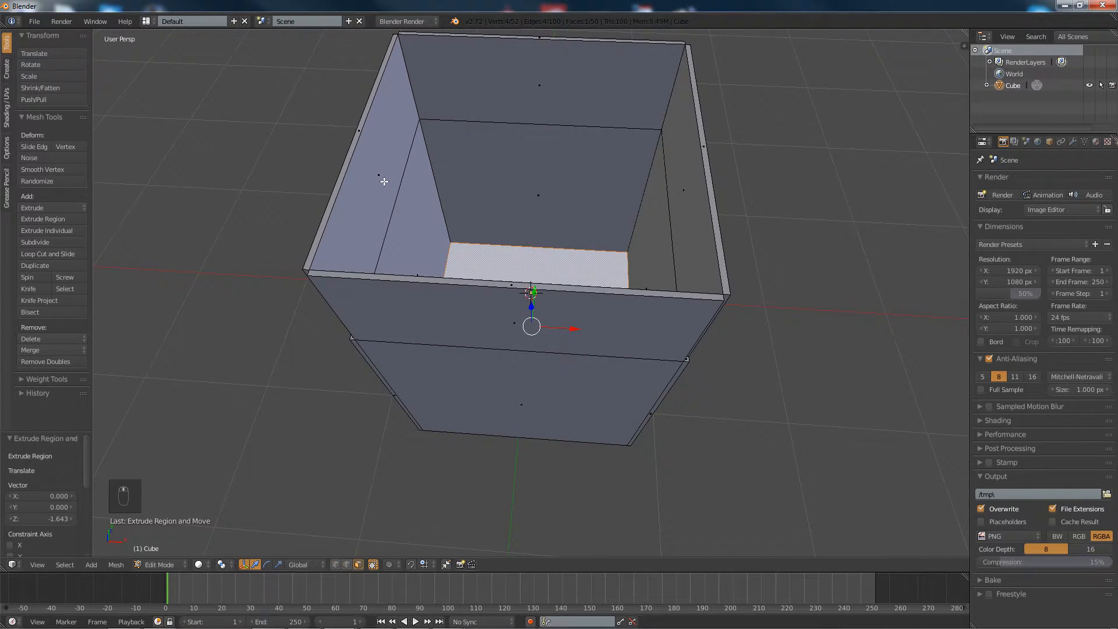
pyautogui.press('a')
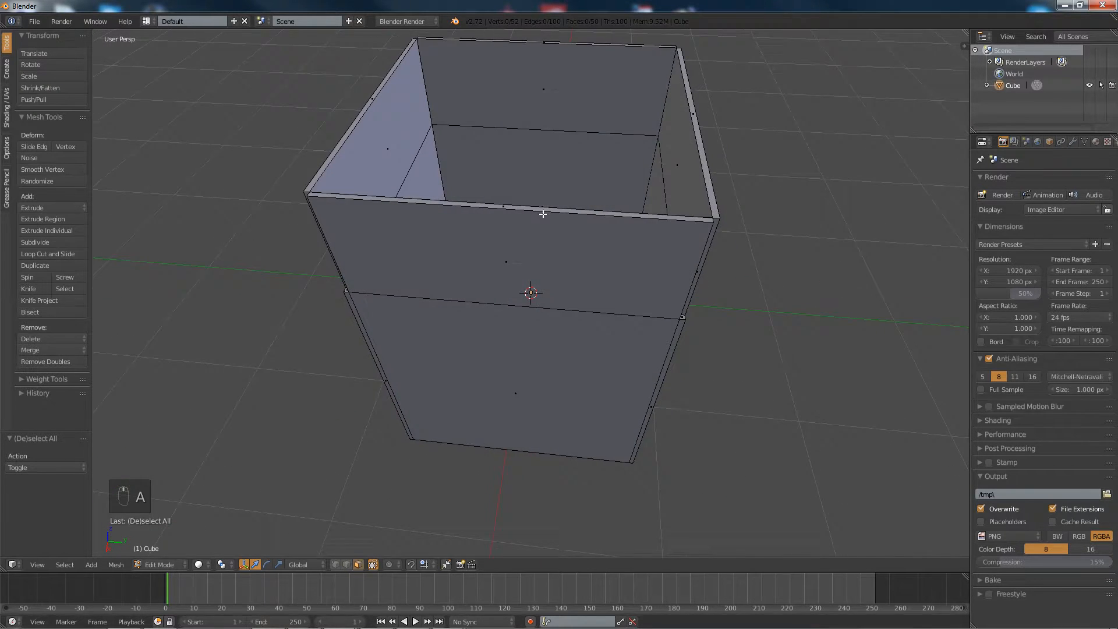
# - Cut vertical edge loops through the walls and scale the upper part outward into an octagonal tub
pyautogui.press('ctrl+r')
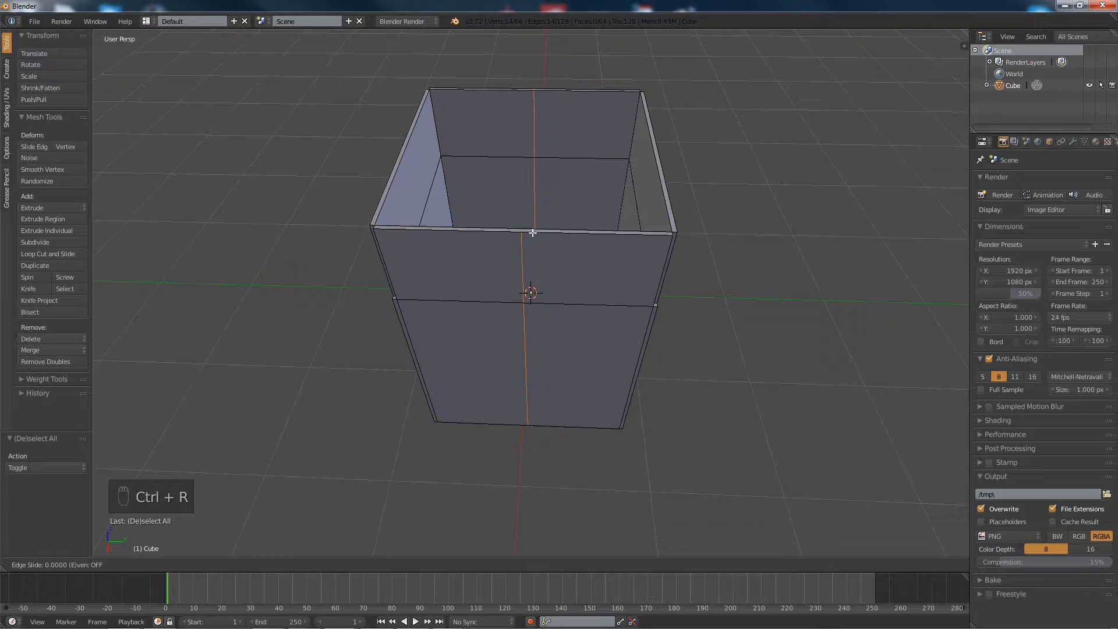
pyautogui.press('ctrl+r')
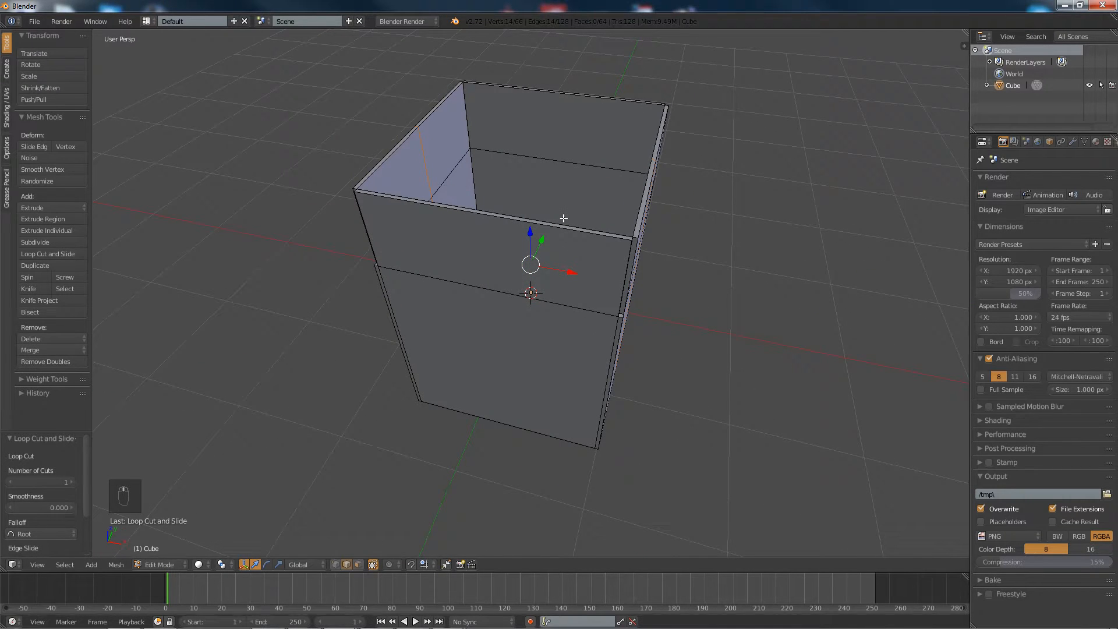
pyautogui.press('s')
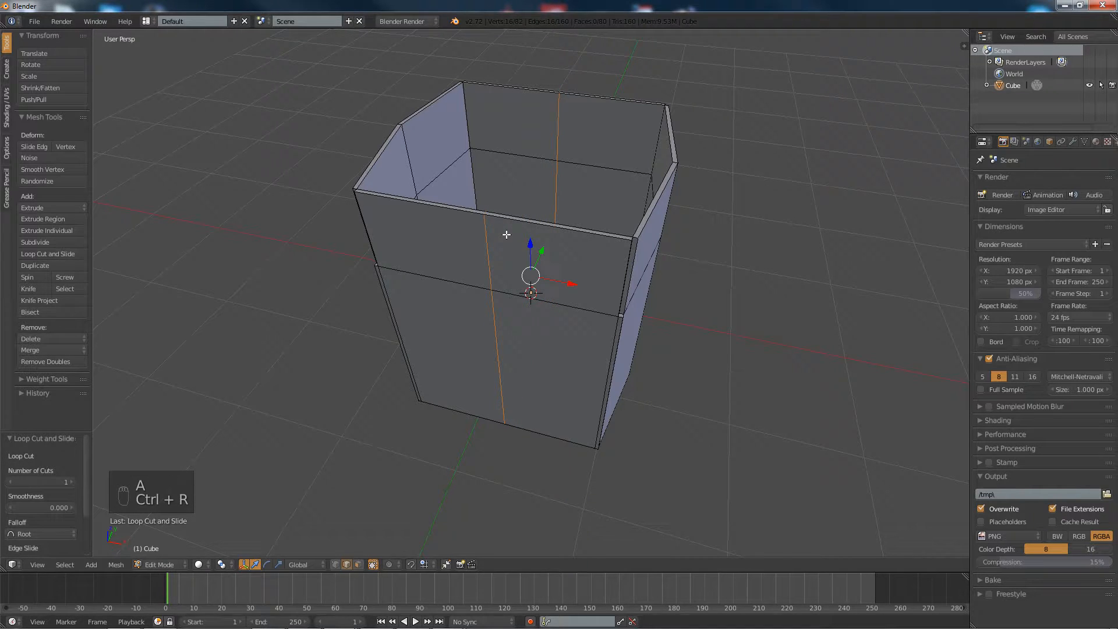
pyautogui.press('s')
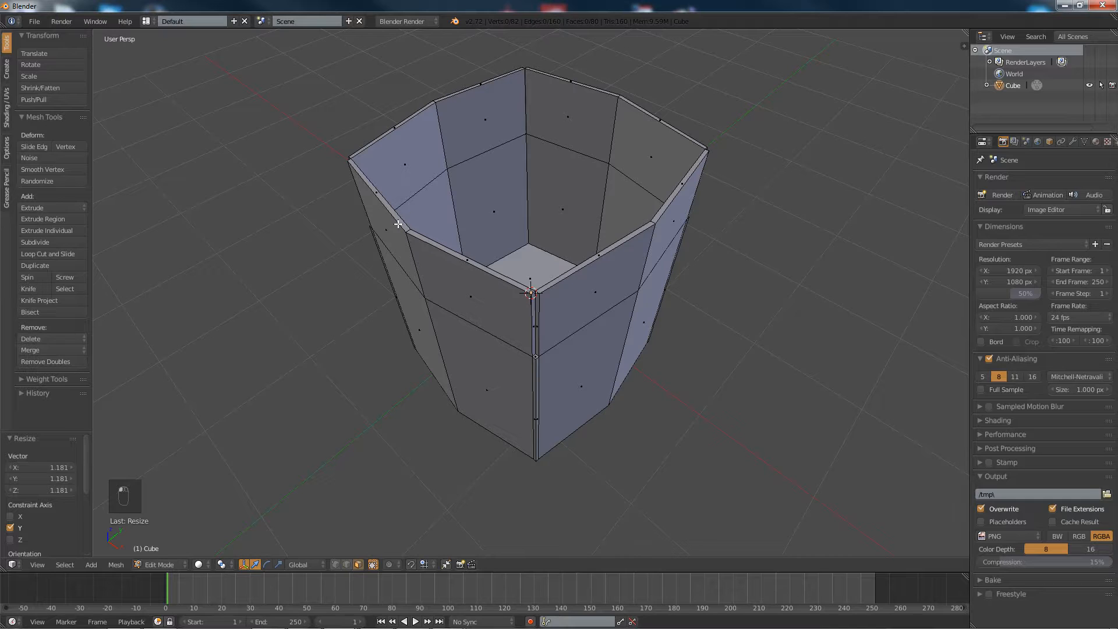
# - Tilt the upper rim vertices so pointed corner flaps jut outward above the straight walls
pyautogui.click(377, 208)
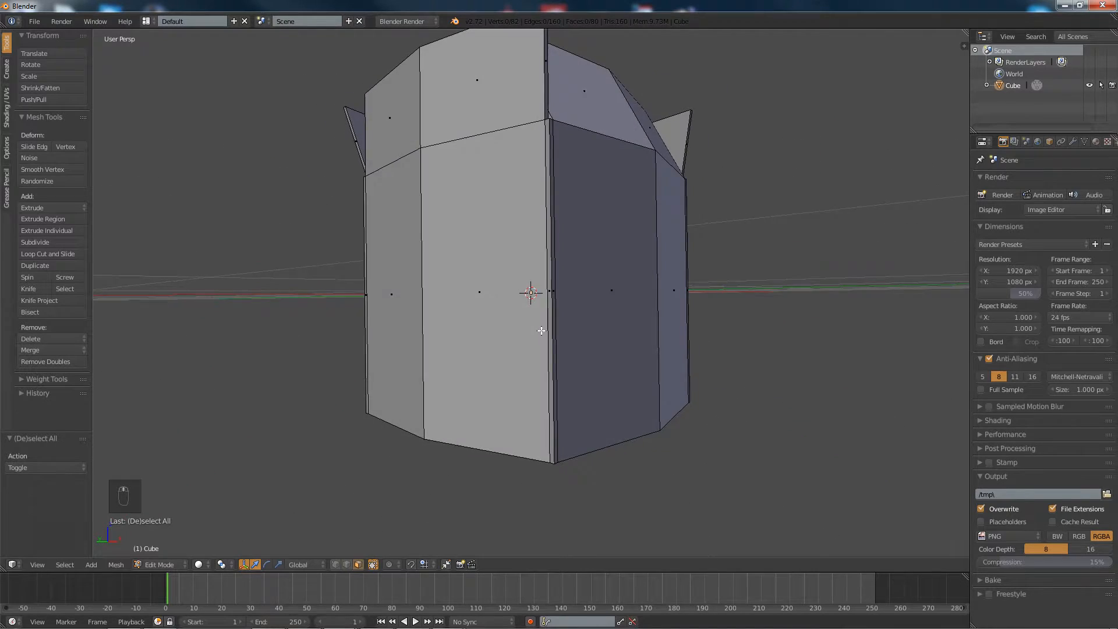
# - Scale the bottom edge loop to about 0.986 so a narrow bevel band runs round the base
pyautogui.press('ctrl+r')
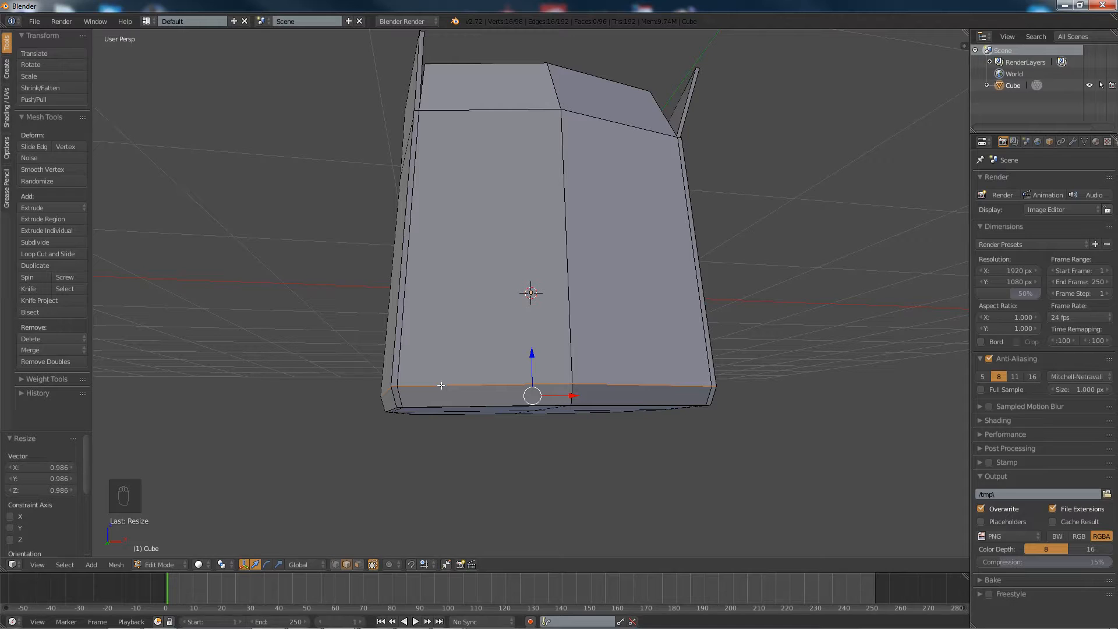
pyautogui.press('a')
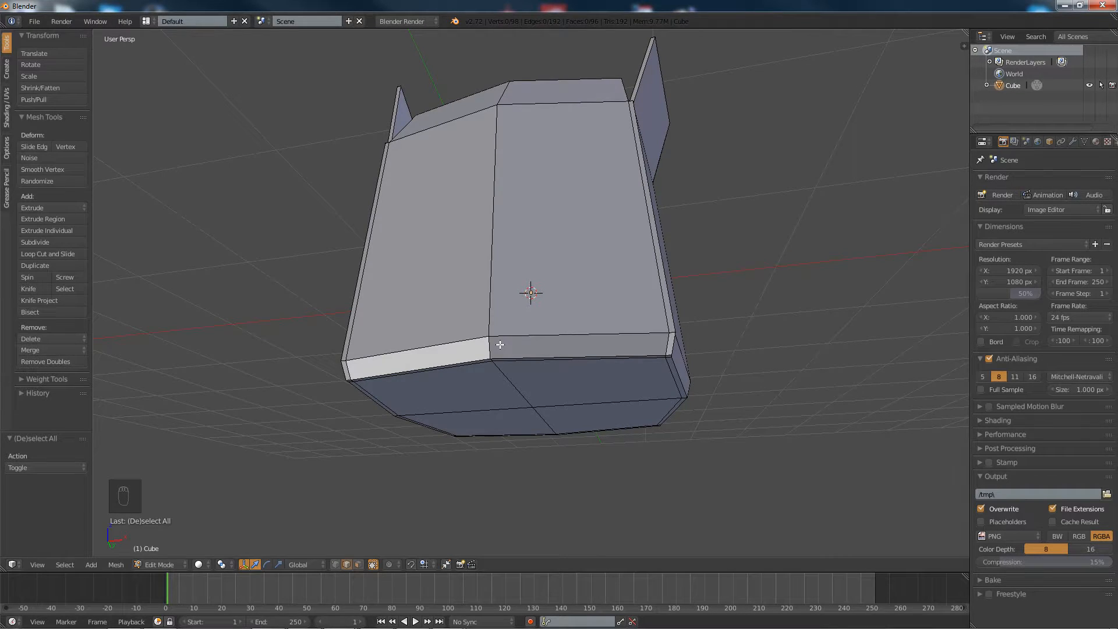
# - Slide the bottom corner vertices inward along X/Y one by one to chamfer the base outline
pyautogui.press('a')
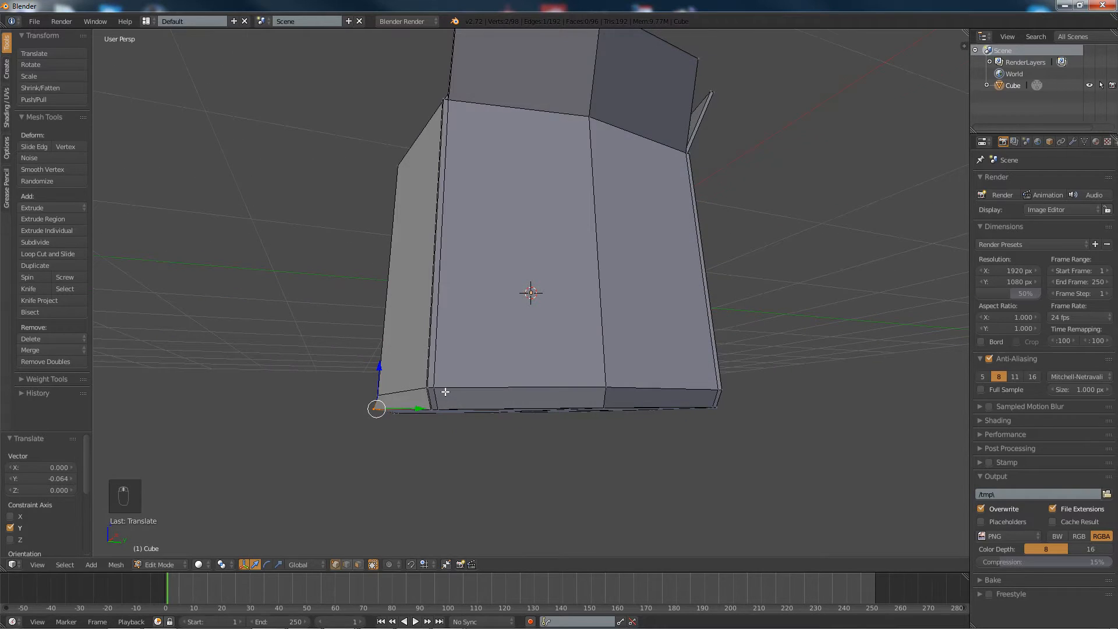
pyautogui.press('a')
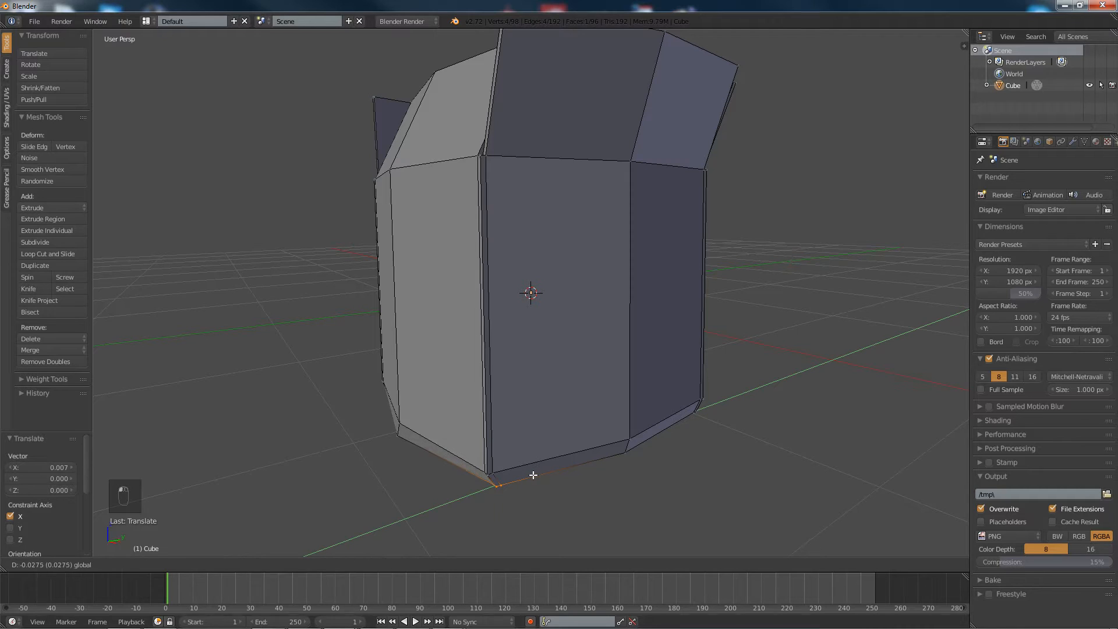
pyautogui.press('a')
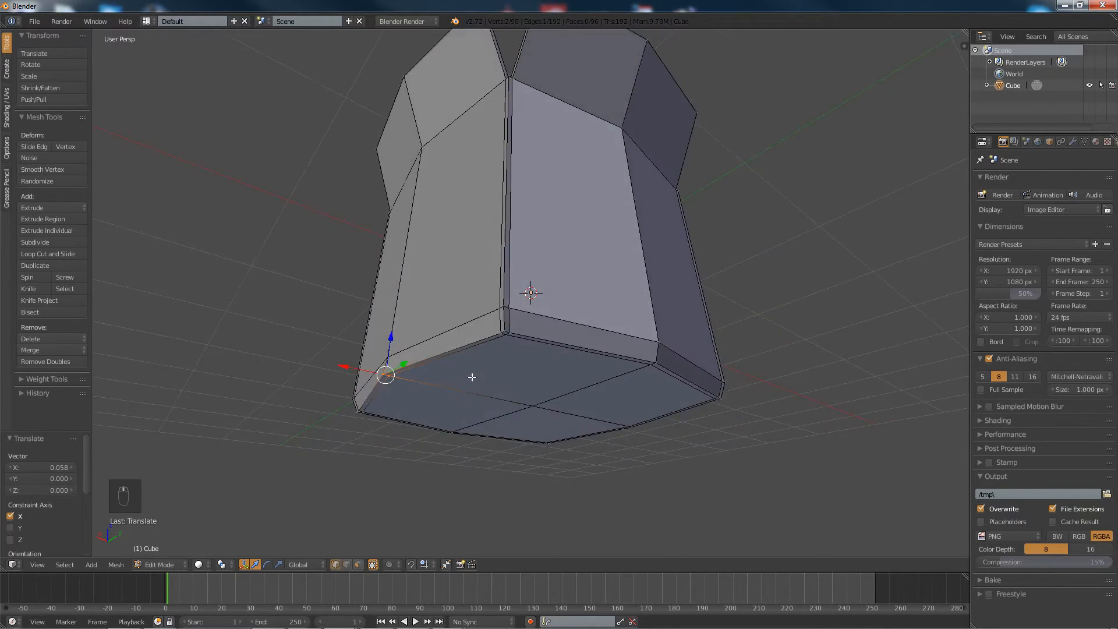
pyautogui.press('a')
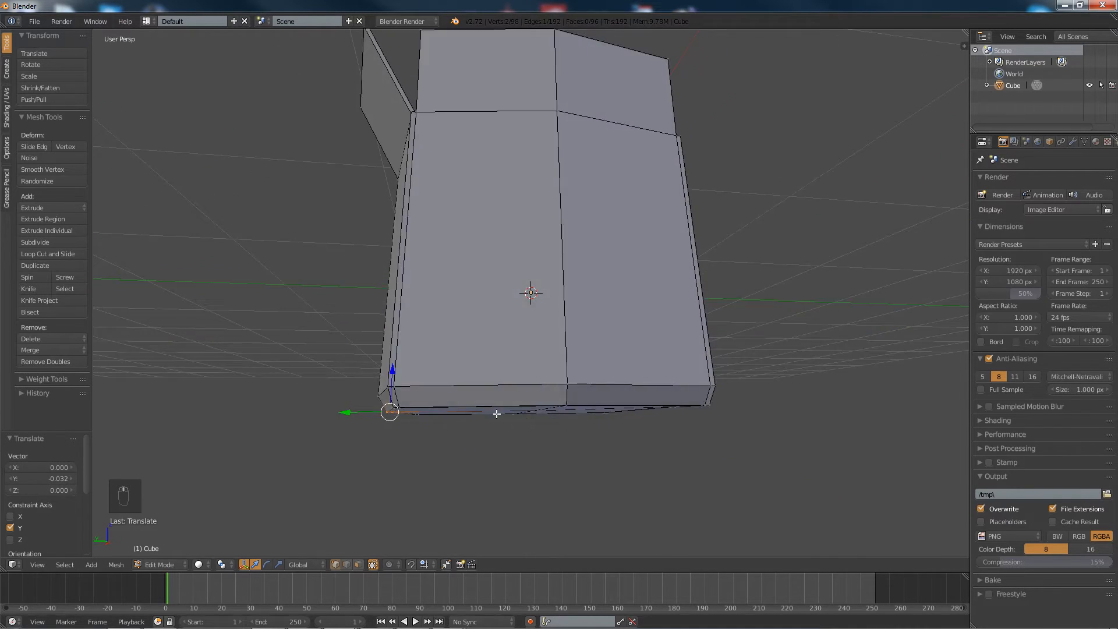
pyautogui.press('a')
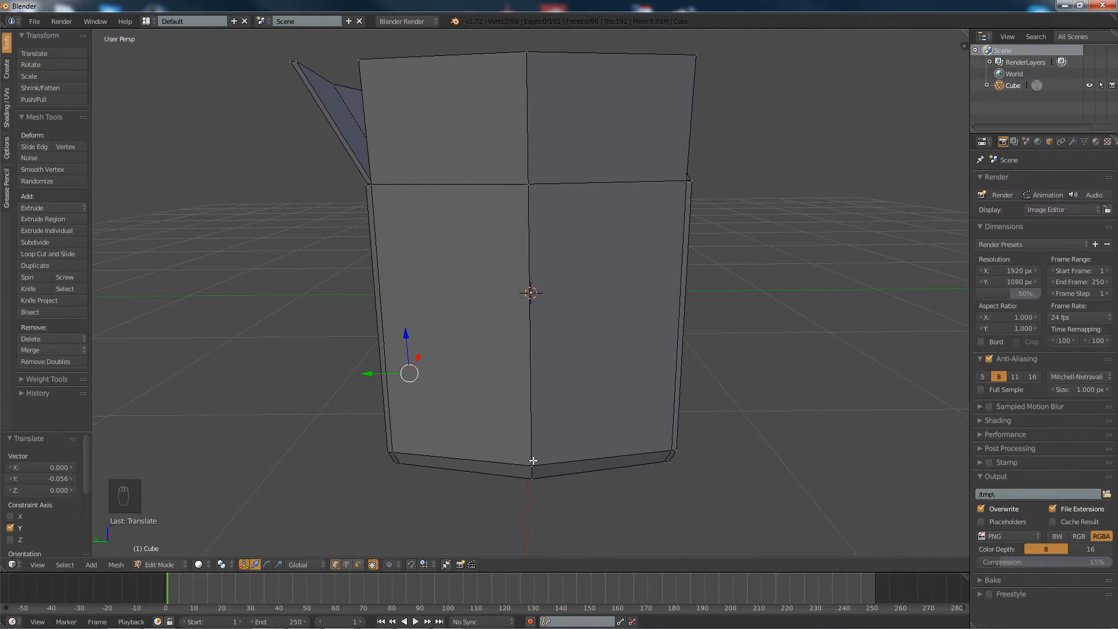
# - Nudge a vertex near a lower corner inward along X to give the side a slight dent
pyautogui.moveTo(531, 293); pyautogui.dragTo(500, 257)
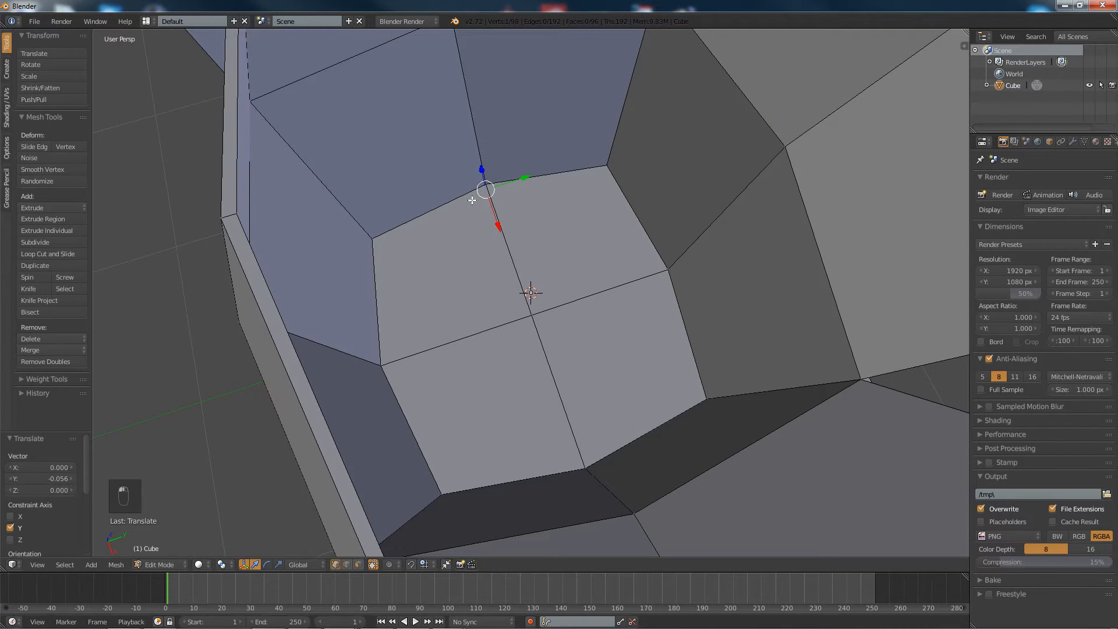
pyautogui.moveTo(484, 188); pyautogui.dragTo(494, 182)
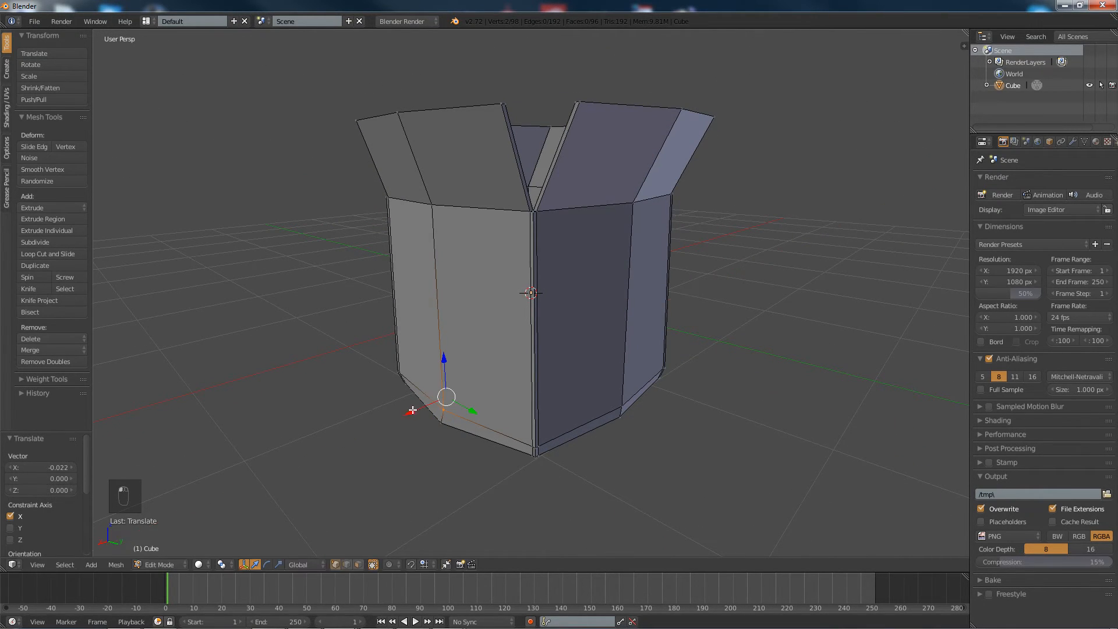
# - Loop-cut a crease line across the top flaps and fold a flap along it
pyautogui.press('a')
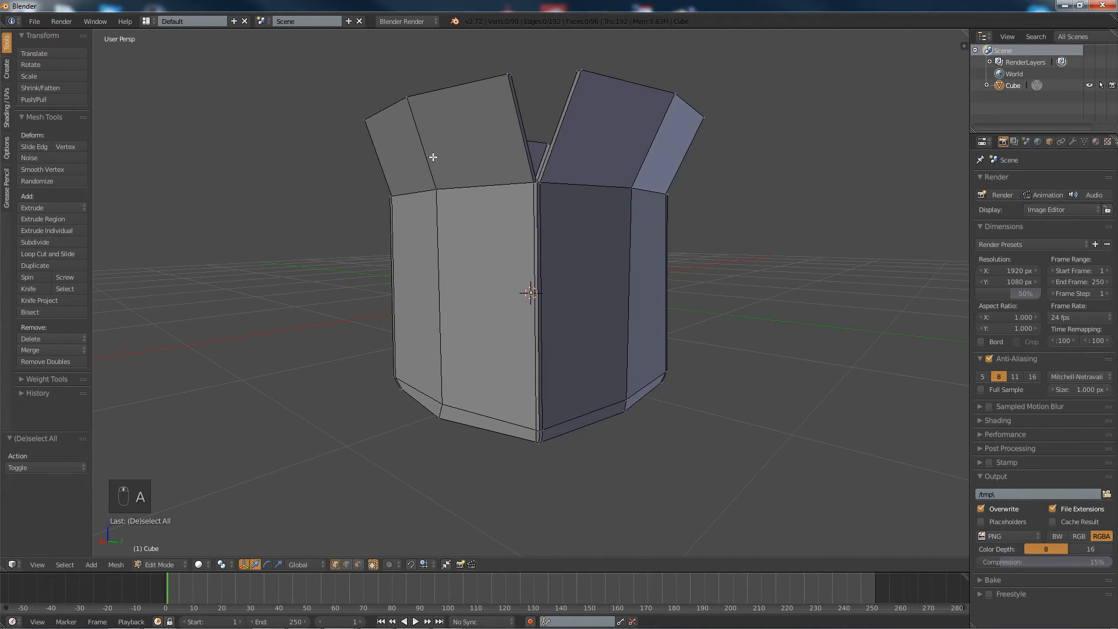
pyautogui.press('ctrl+r')
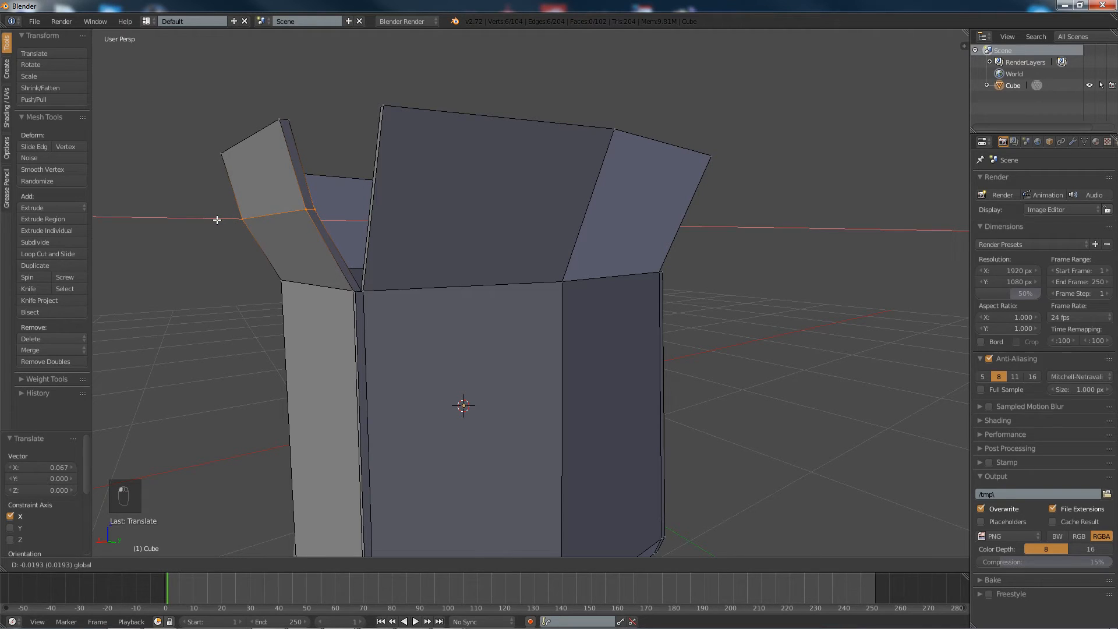
pyautogui.press('a')
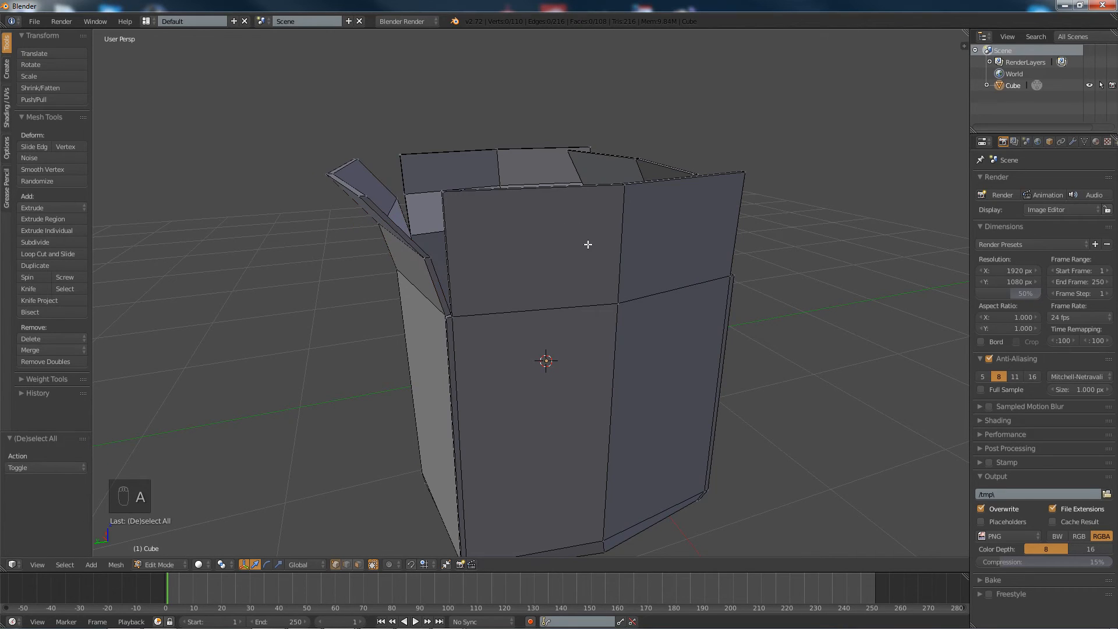
# - Fold the remaining flaps along the creased loop and leave the finished box as one object
pyautogui.press('ctrl+r')
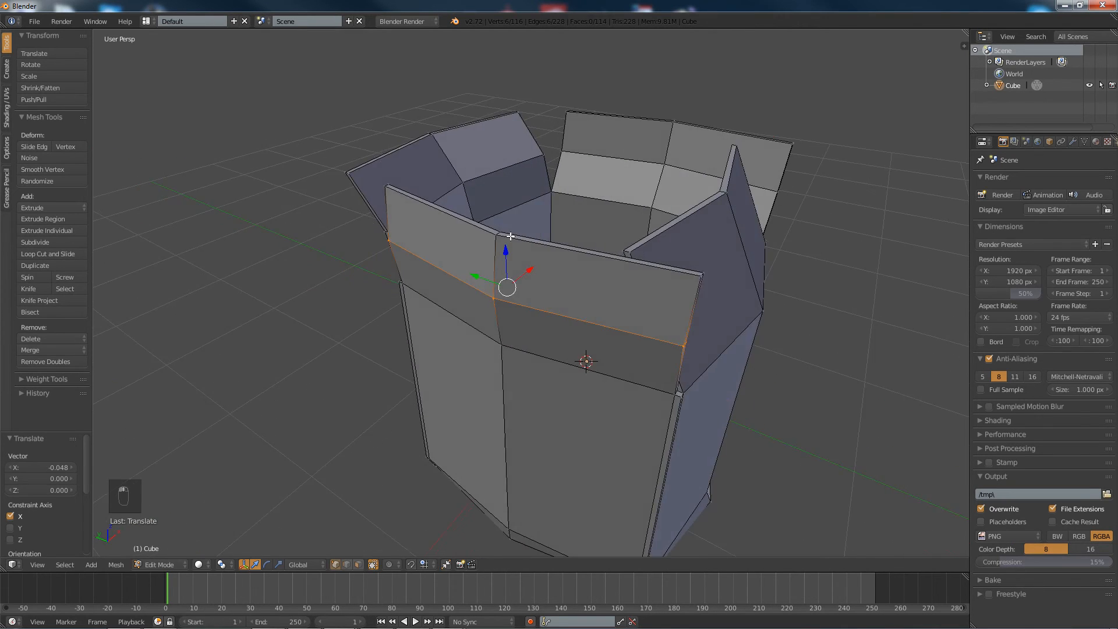
pyautogui.press('a')
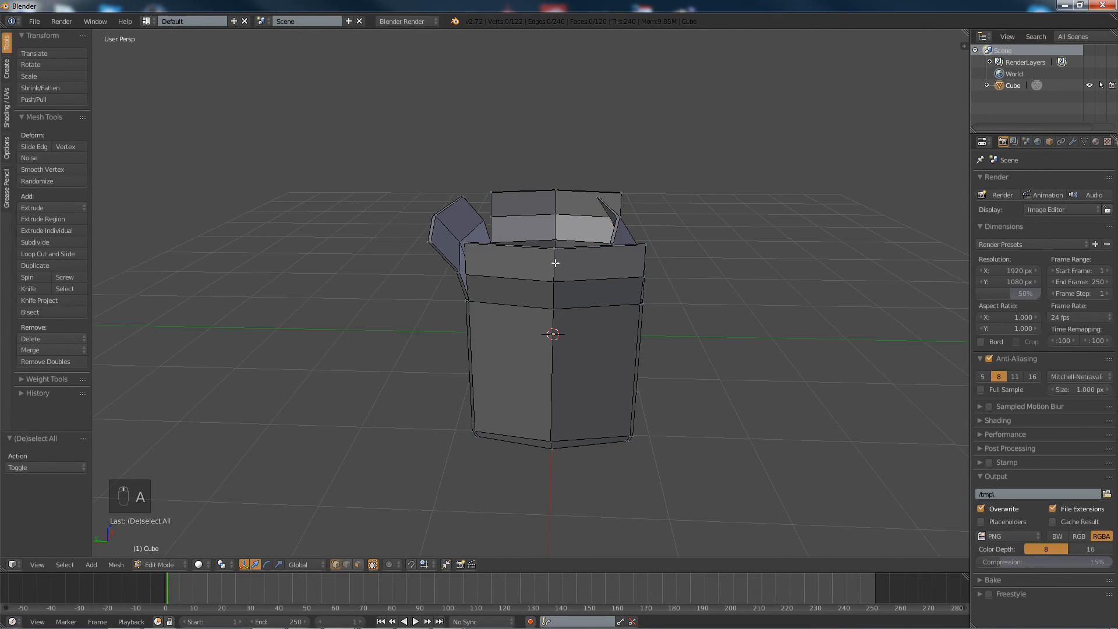
pyautogui.press('Tab')
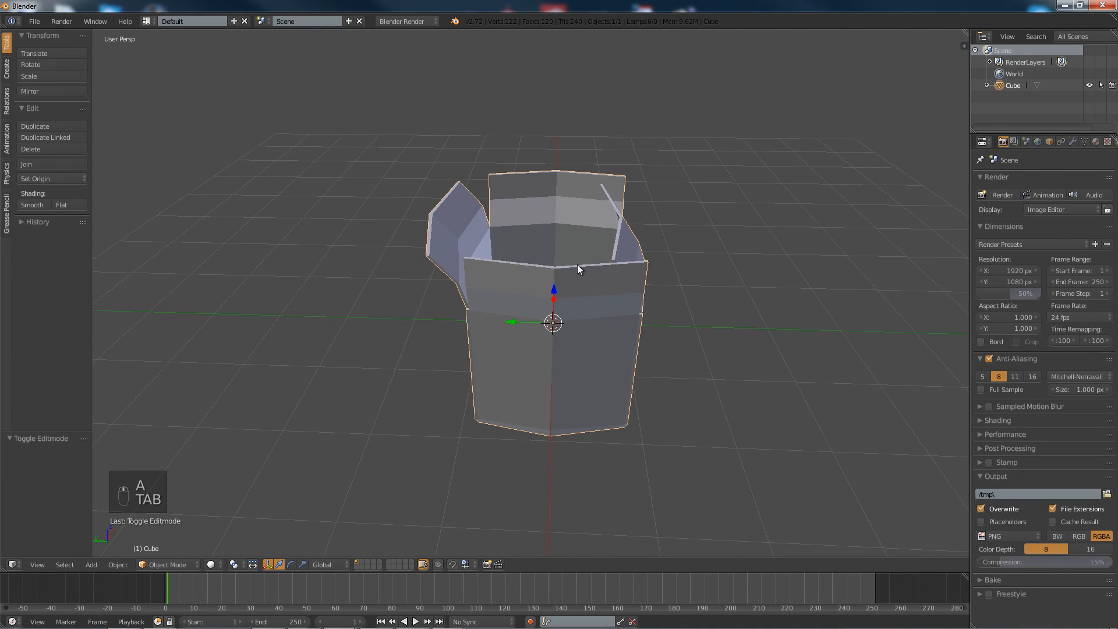